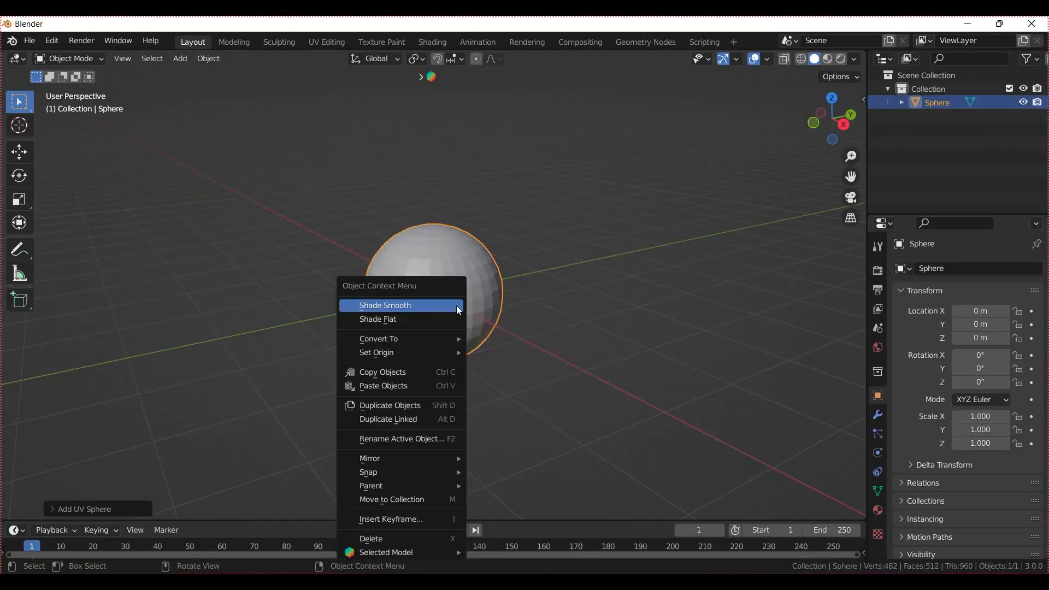
- Run Quick Smoke on the smooth-shaded sphere, creating a smoke domain around it
{"action": "type", "text": "quick s"}
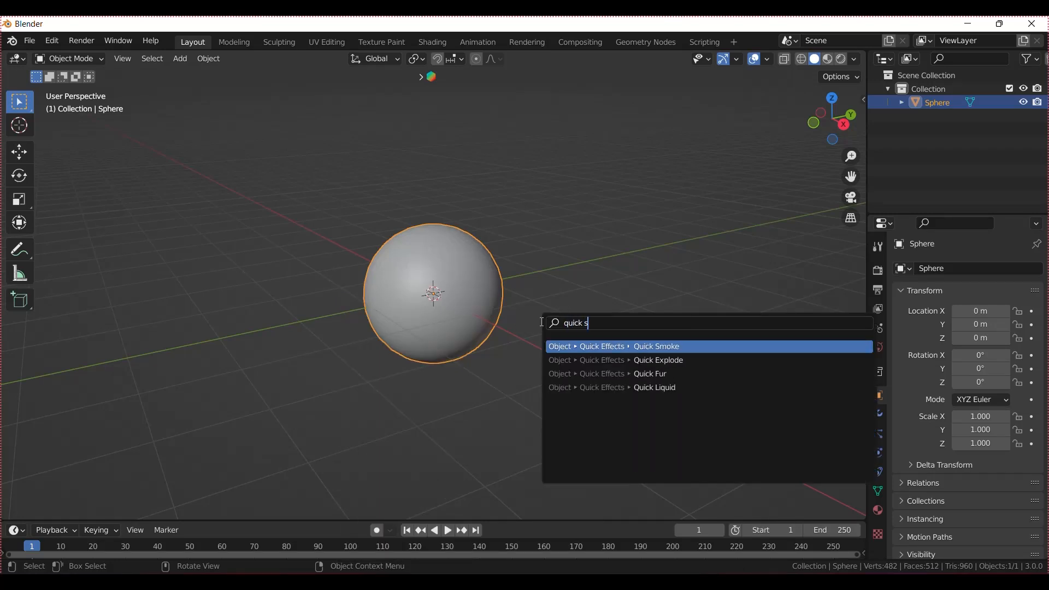
{"action": "left_click", "coordinate": [656, 347]}
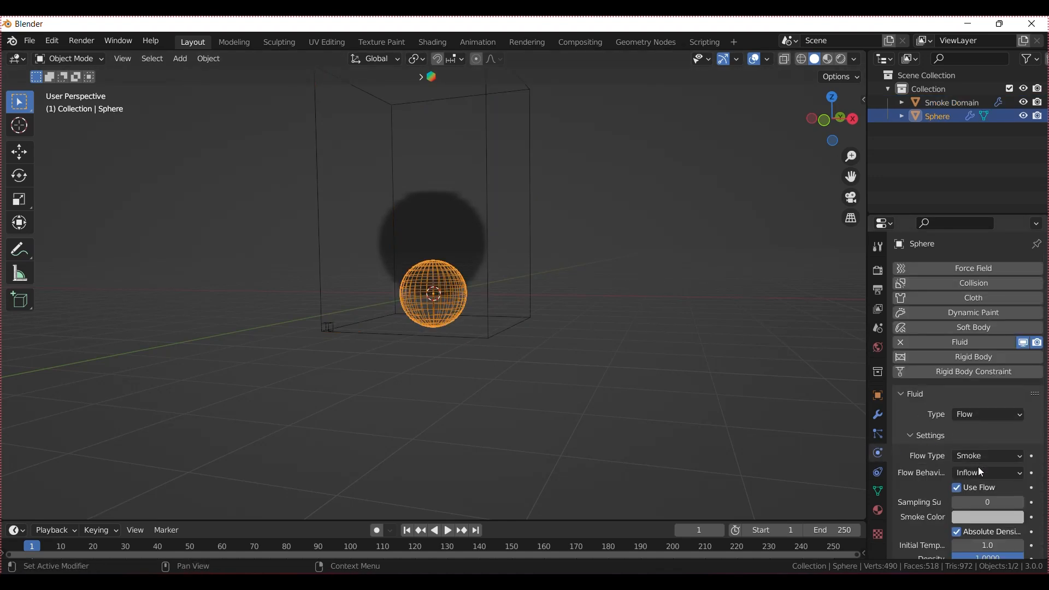
- Set the sphere's Flow Type to Fire and enable texture-driven emission in Flow Source
{"action": "left_click", "coordinate": [987, 456]}
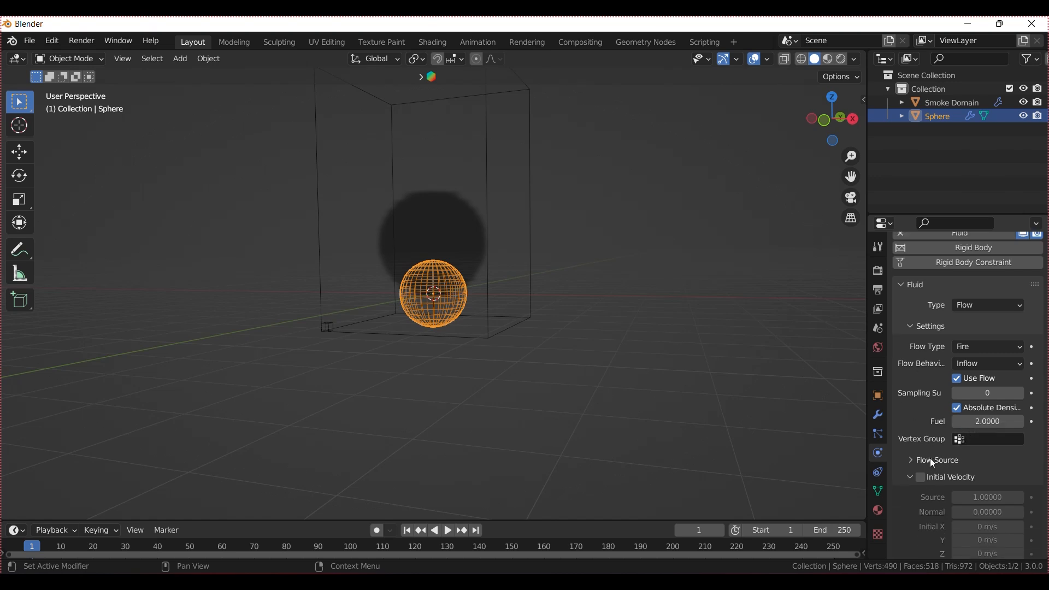
{"action": "left_click", "coordinate": [935, 460]}
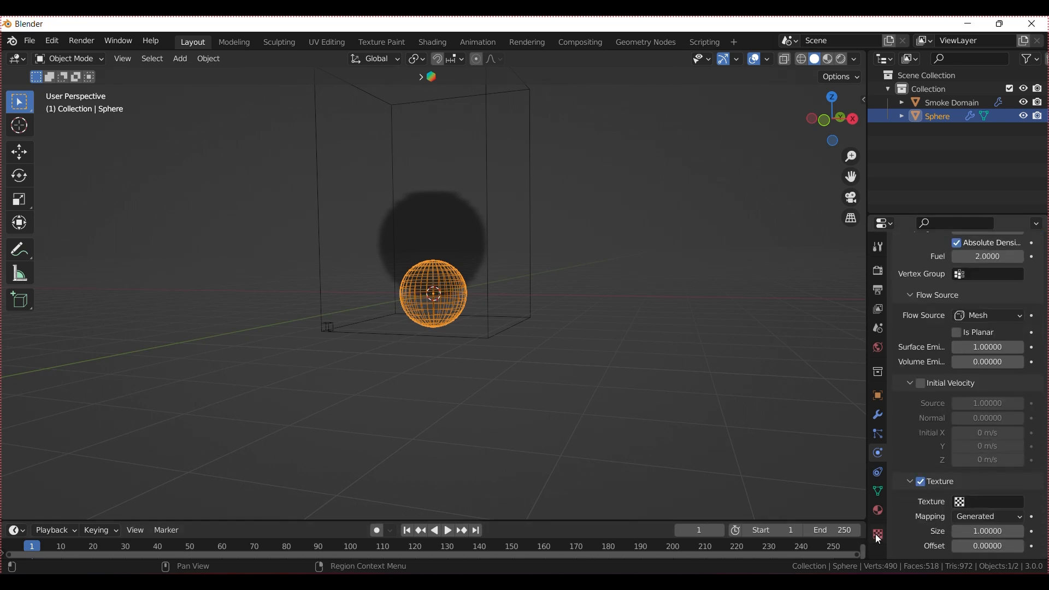
- Create a Clouds texture with contrast 5 and size 0.10 and assign it to the fire flow
{"action": "left_click", "coordinate": [878, 534]}
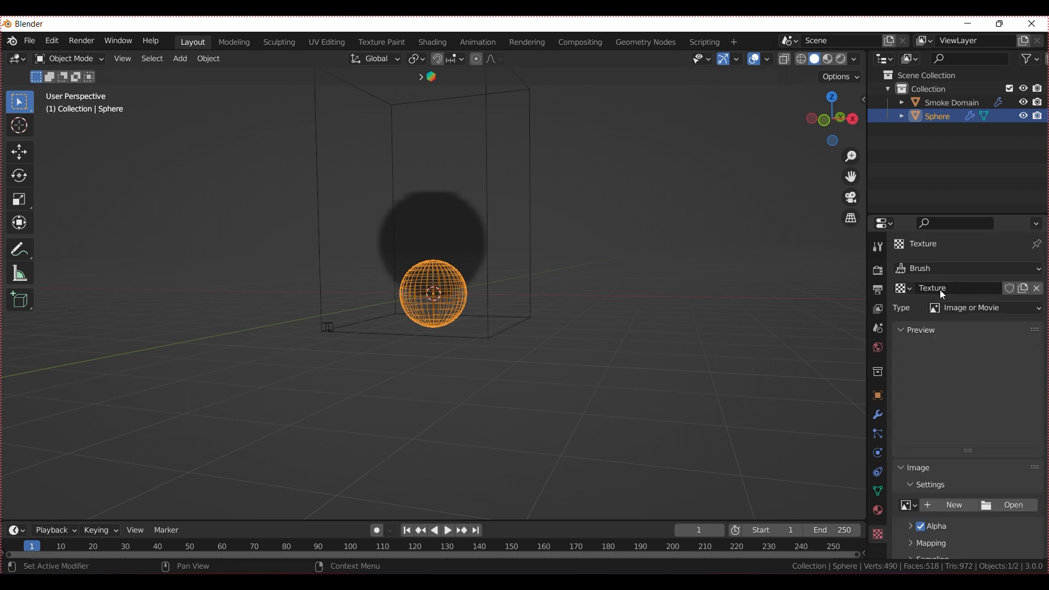
{"action": "left_click", "coordinate": [984, 308]}
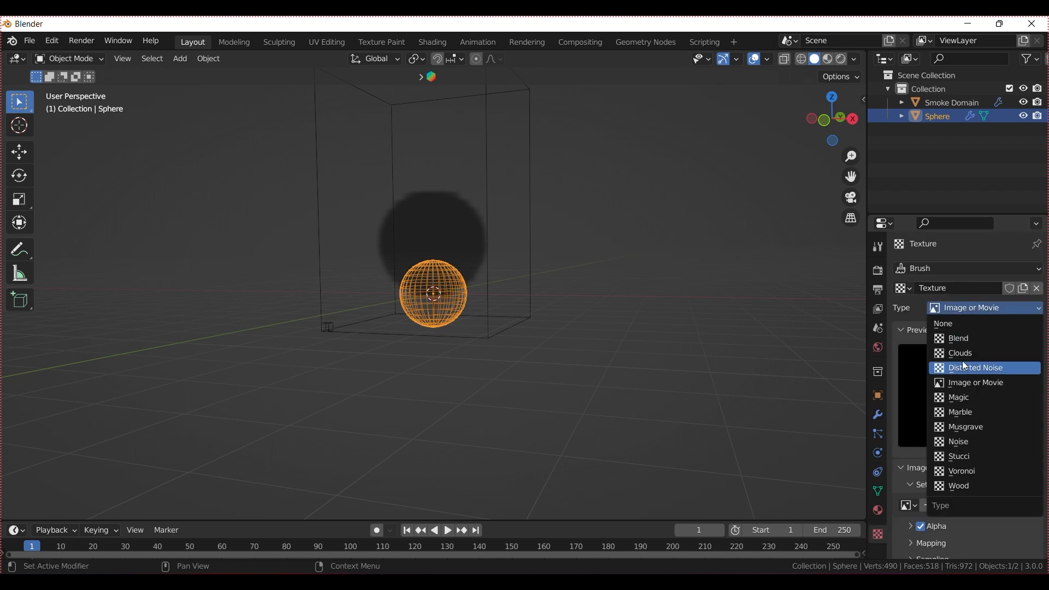
{"action": "left_click", "coordinate": [959, 353]}
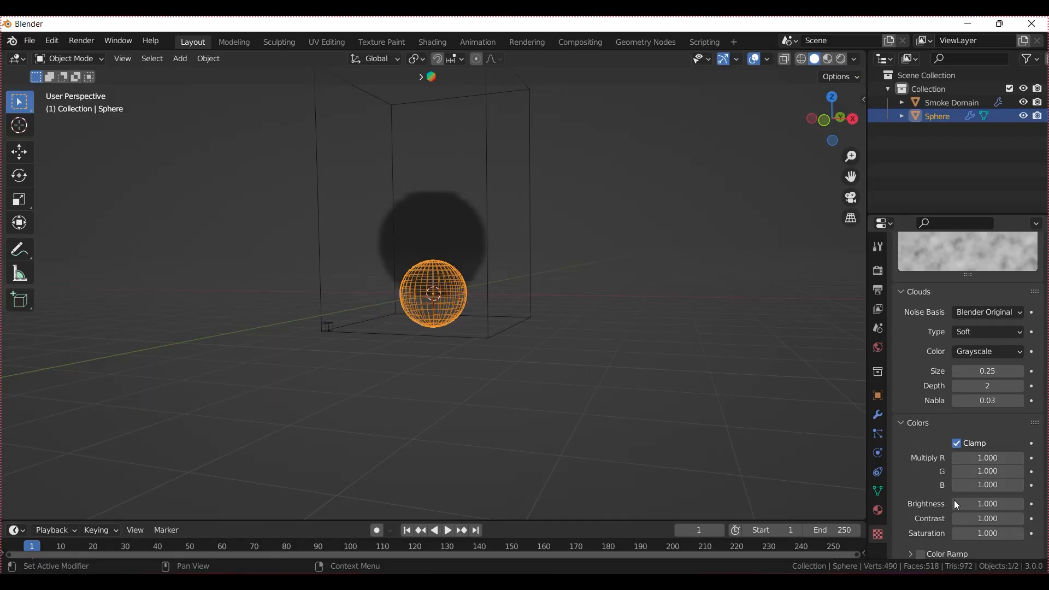
{"action": "type", "text": "5"}
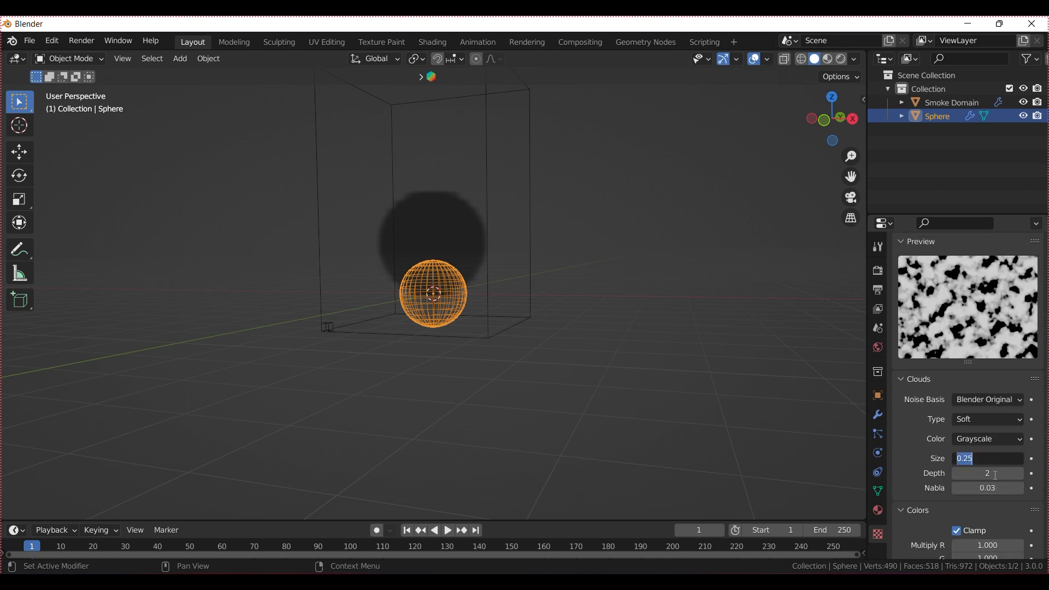
{"action": "type", "text": "0.10"}
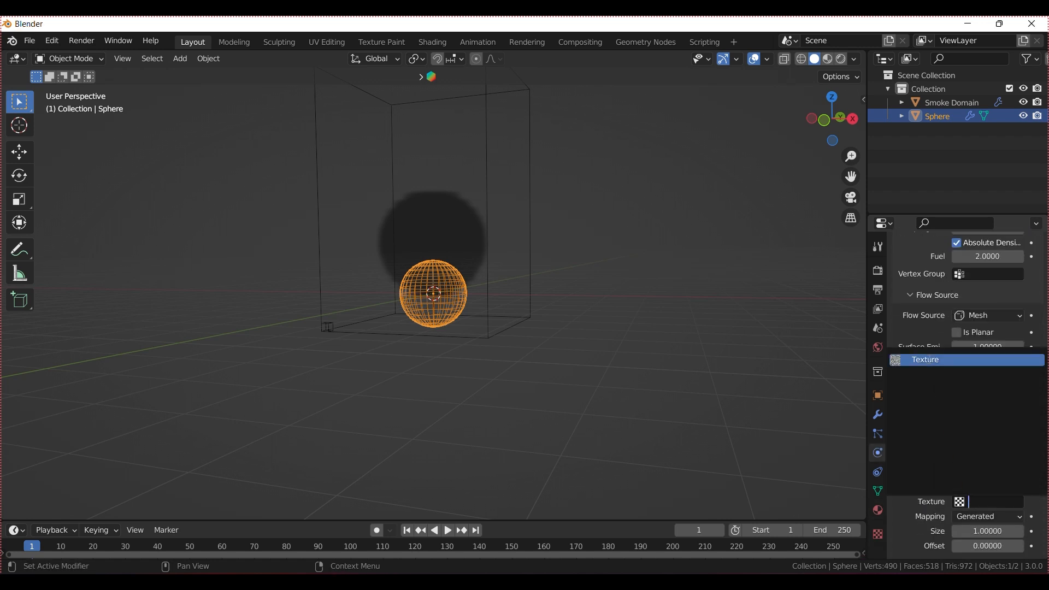
{"action": "left_click", "coordinate": [949, 103]}
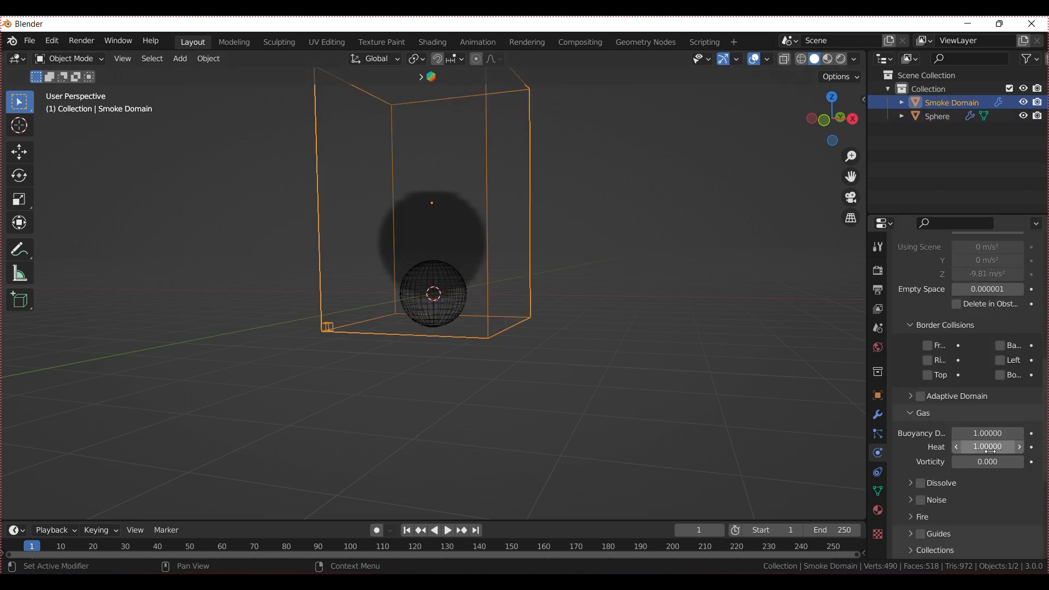
- Enable Adaptive Domain on the smoke domain and set fire Reaction Speed 0.5, Vorticity 0.1
{"action": "left_click", "coordinate": [987, 465]}
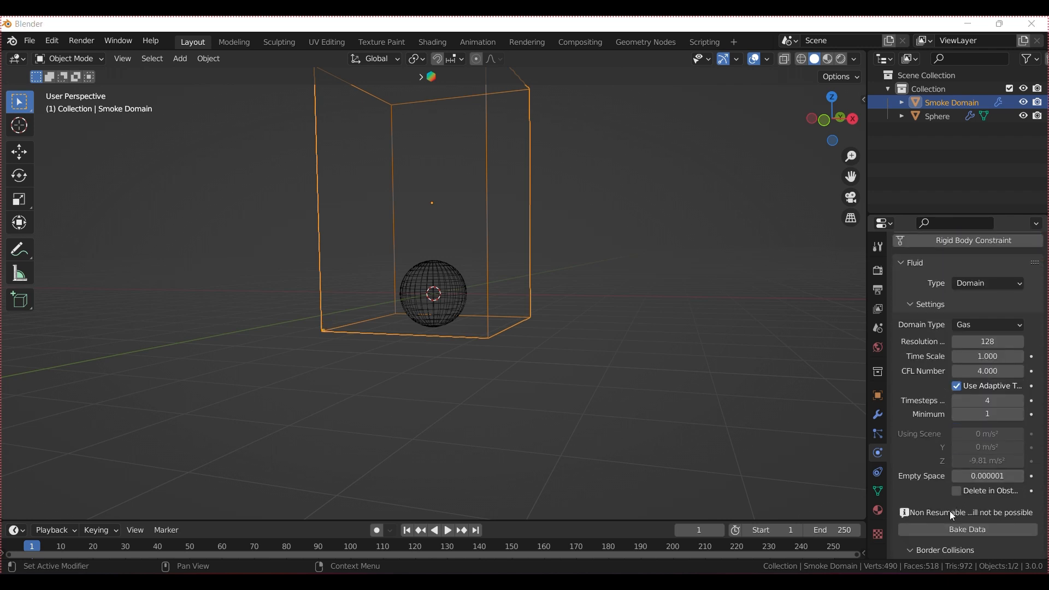
{"action": "scroll", "scroll_direction": "down", "scroll_amount": 3}
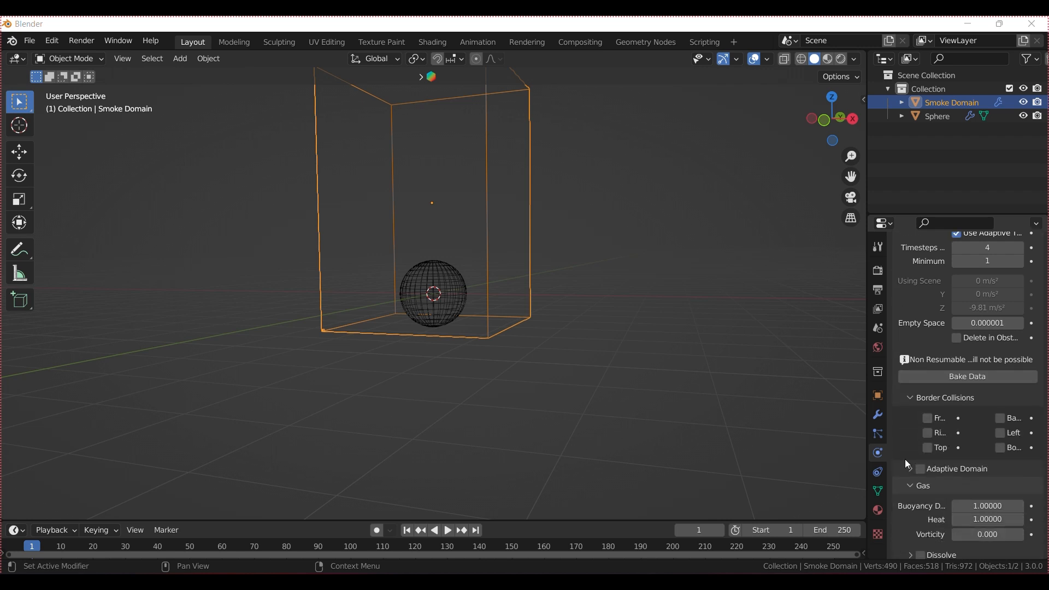
{"action": "left_click", "coordinate": [921, 468]}
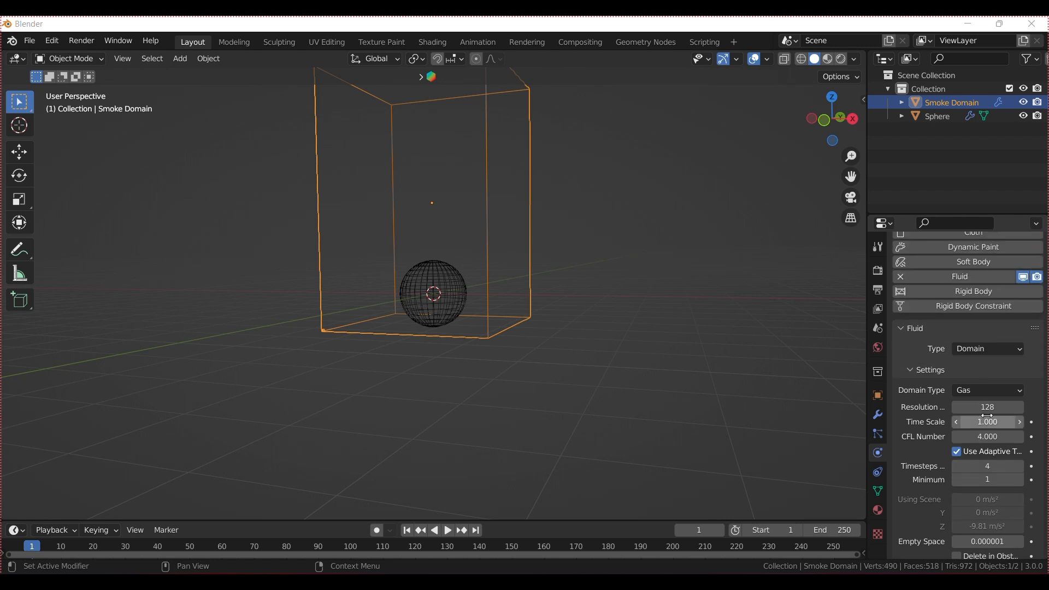
{"action": "scroll", "scroll_direction": "down", "scroll_amount": 3}
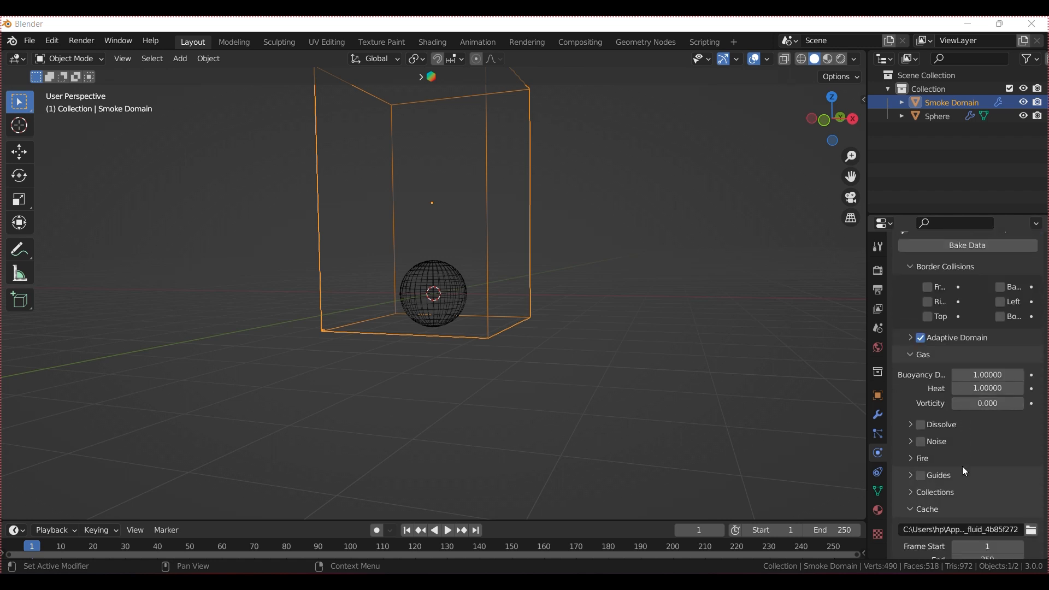
{"action": "left_click", "coordinate": [922, 458]}
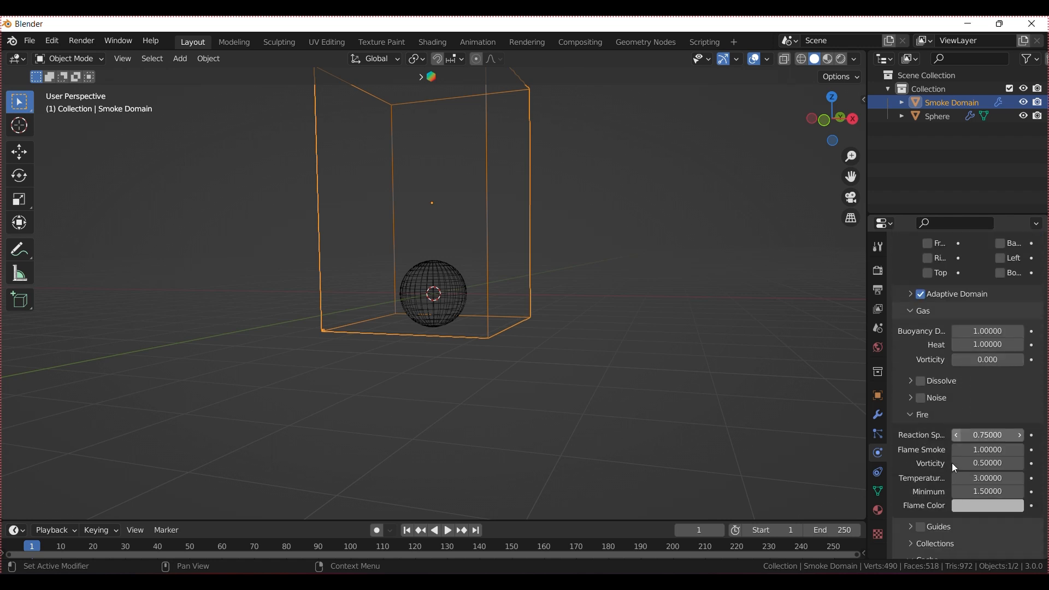
{"action": "mouse_move", "coordinate": [988, 435]}
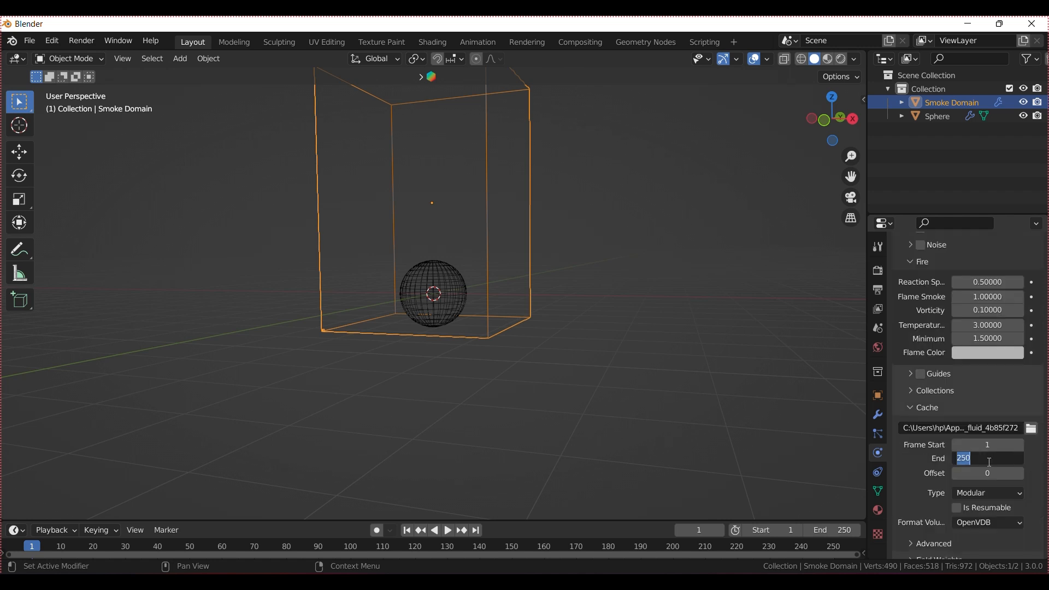
- Set the cache end frame to 100 and bake the fire simulation
{"action": "type", "text": "100"}
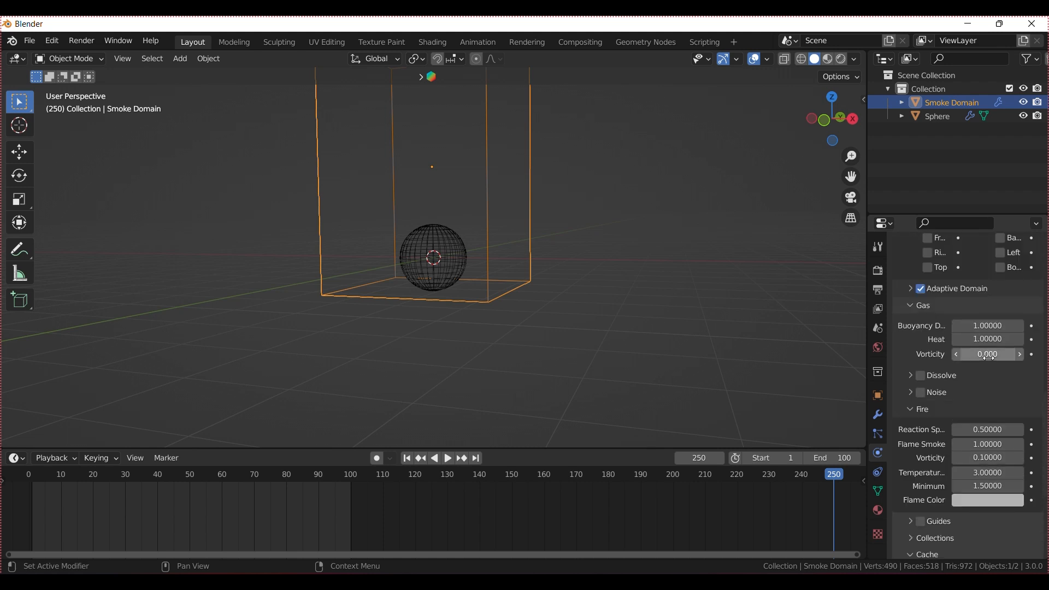
{"action": "scroll", "scroll_direction": "down", "scroll_amount": 3}
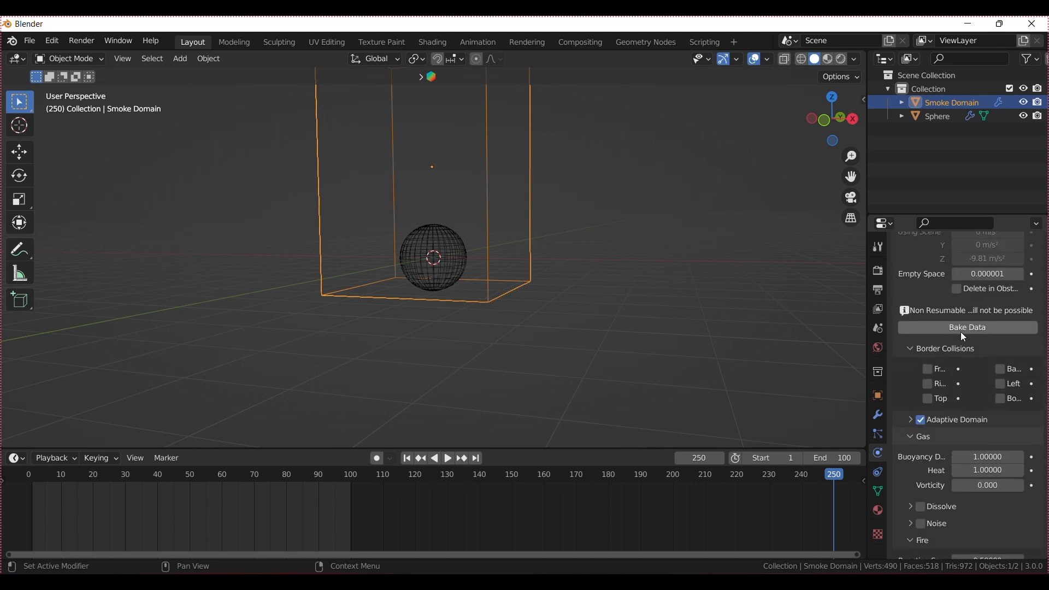
{"action": "left_click", "coordinate": [966, 327]}
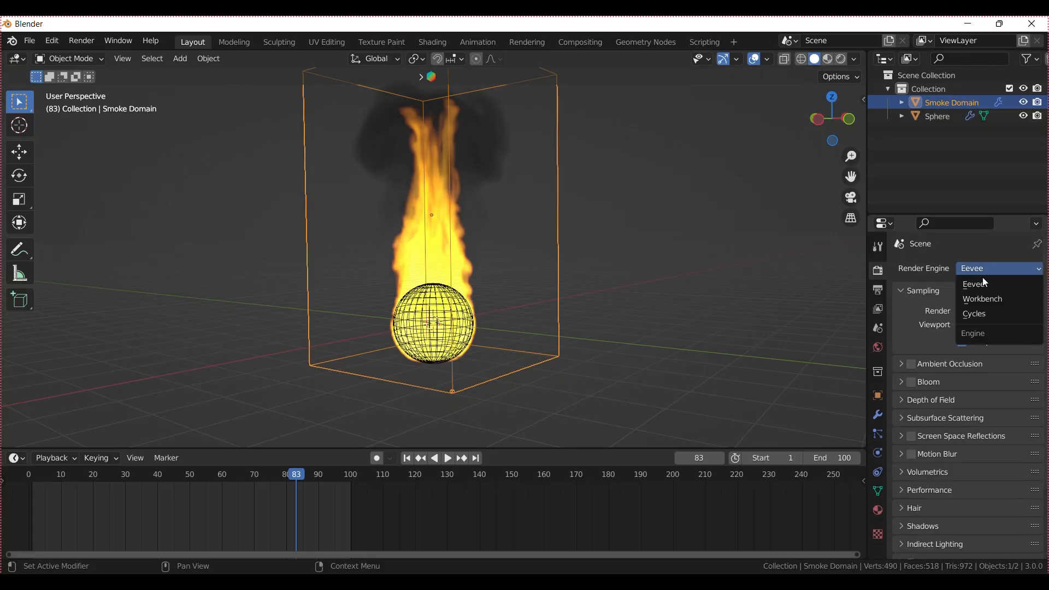
- Switch the render engine to Cycles and move to the Shading workspace
{"action": "left_click", "coordinate": [974, 314]}
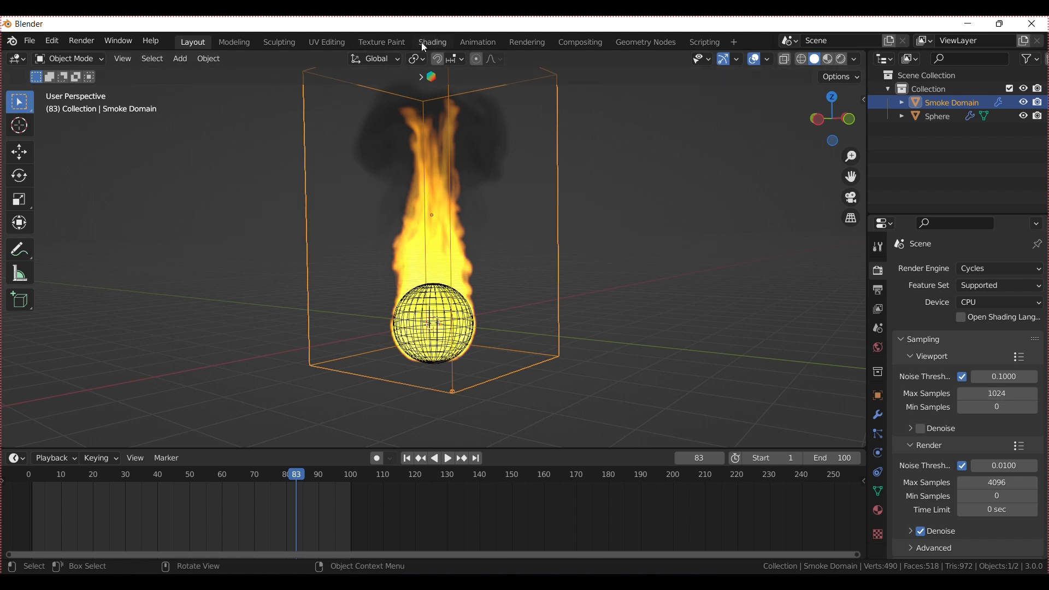
{"action": "left_click", "coordinate": [433, 42]}
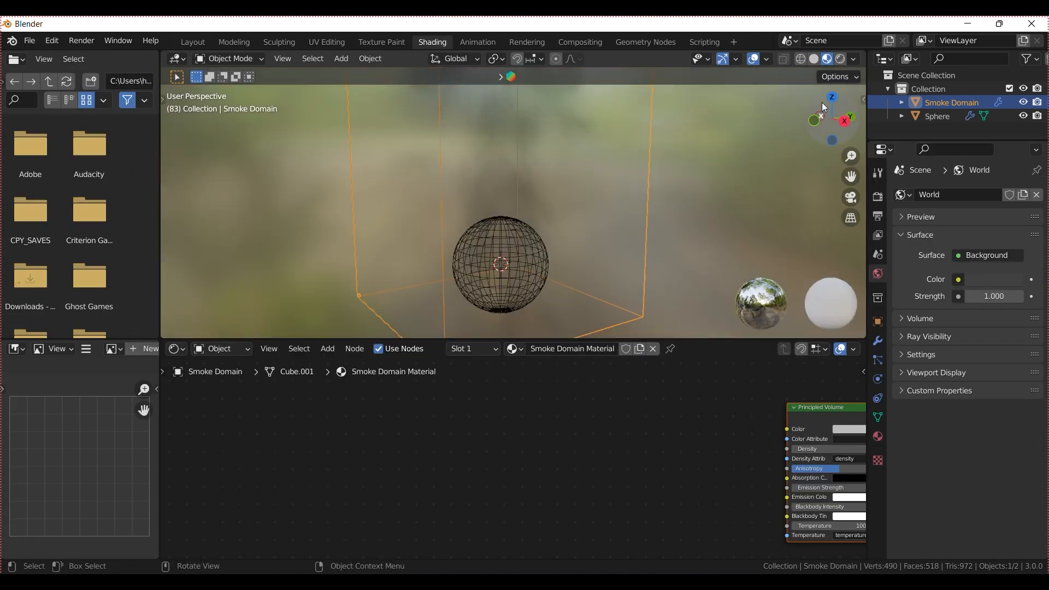
- Make the world black, set volume Density 5 and add an Attribute node named heat
{"action": "left_click", "coordinate": [824, 60]}
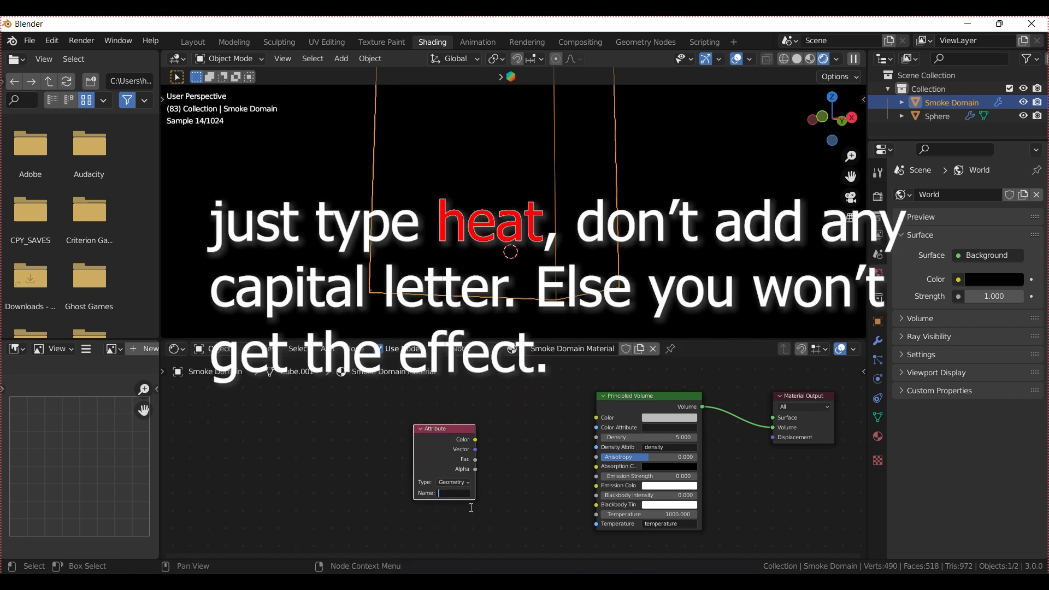
{"action": "type", "text": "heat"}
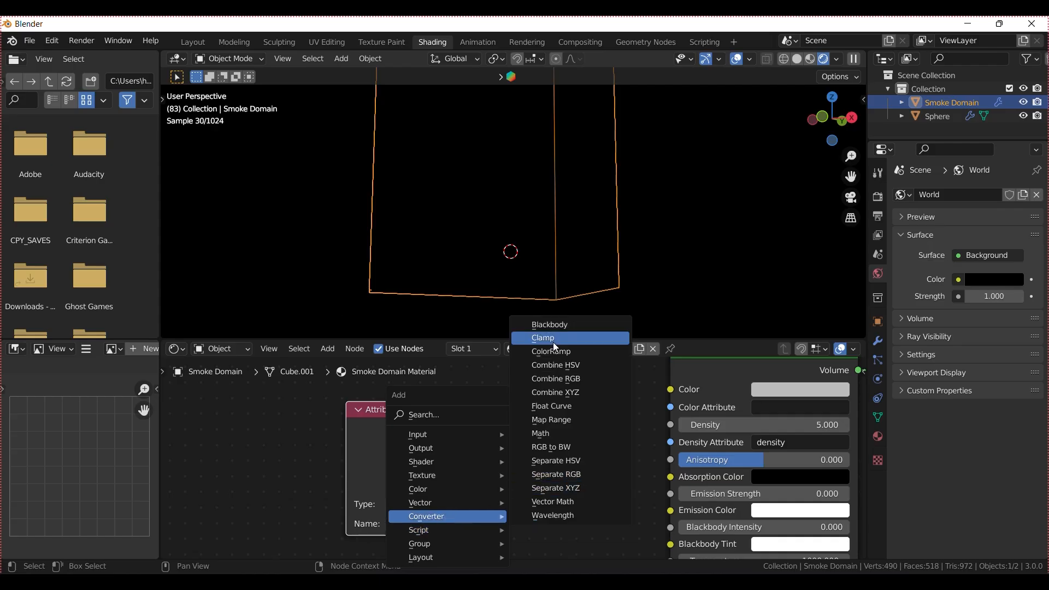
- Wire heat through two ColorRamps into Emission Strength and an orange Emission Color
{"action": "left_click", "coordinate": [551, 351]}
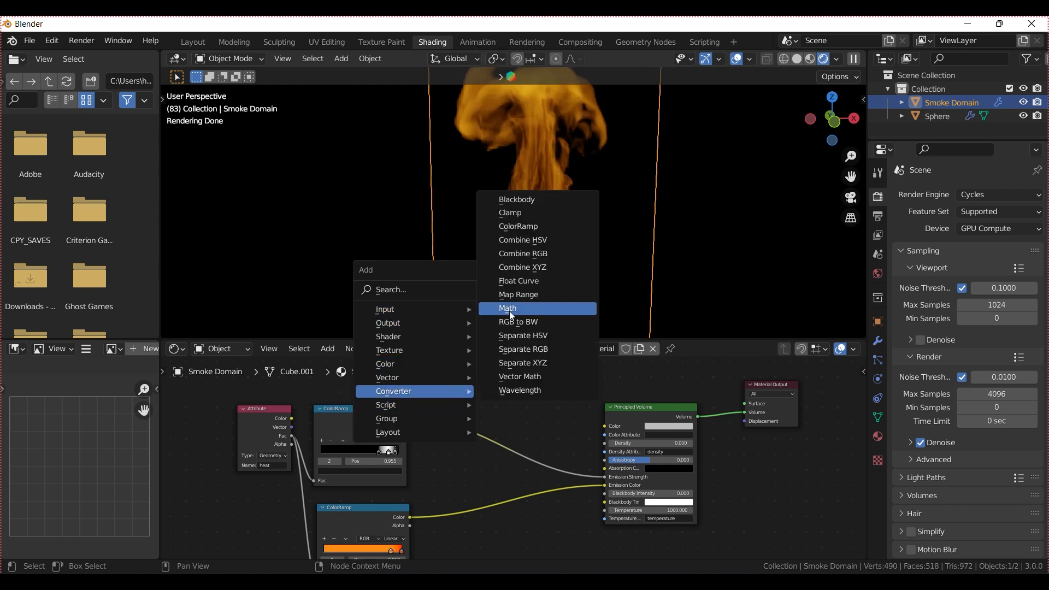
- Insert a Multiply 3 Math node before Emission Strength and play the fire animation in Layout
{"action": "left_click", "coordinate": [507, 308]}
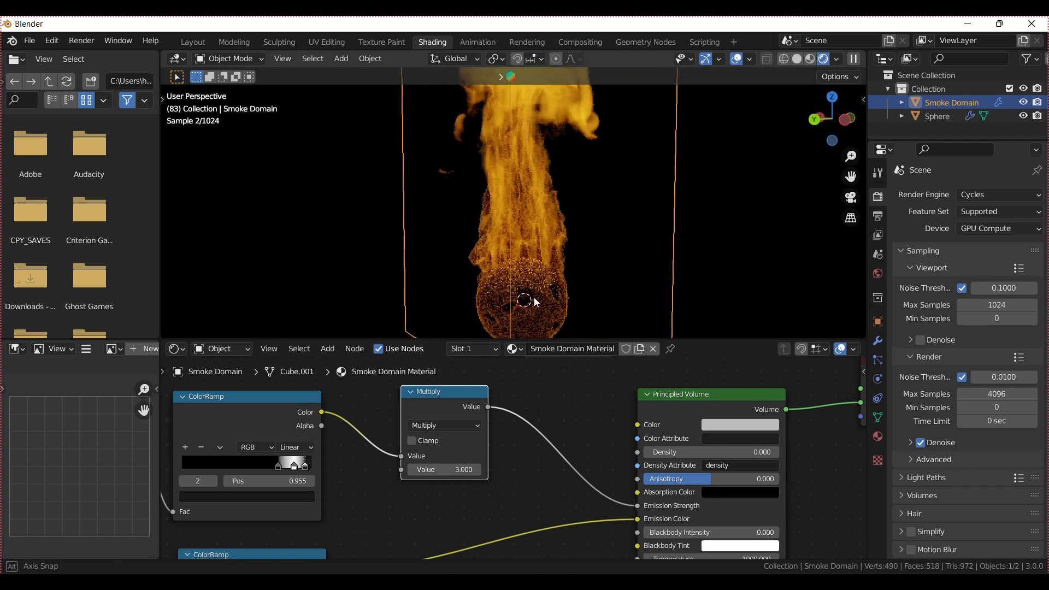
{"action": "left_click", "coordinate": [192, 41]}
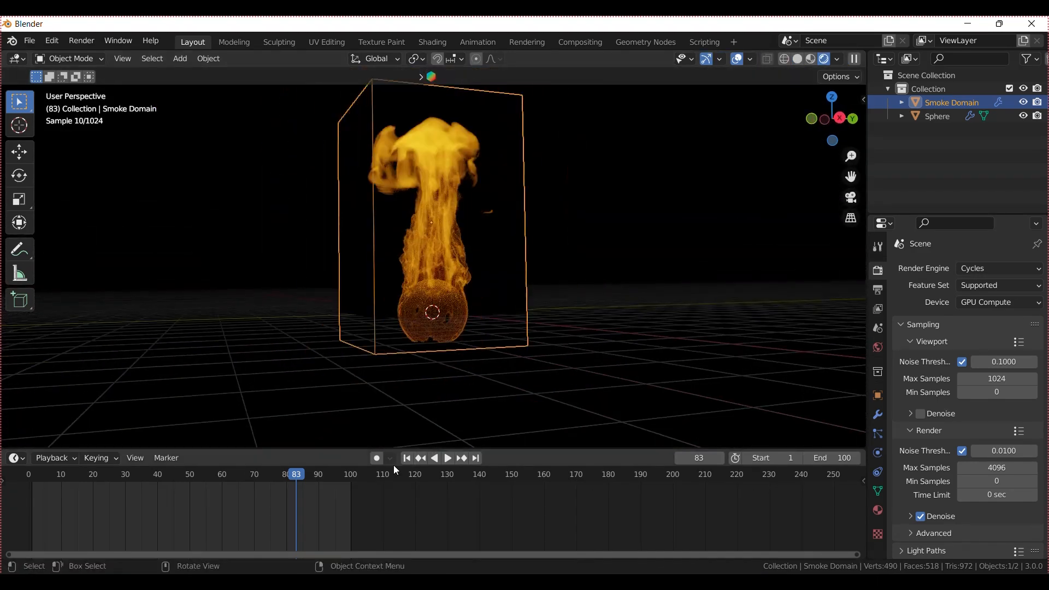
{"action": "left_click", "coordinate": [447, 458]}
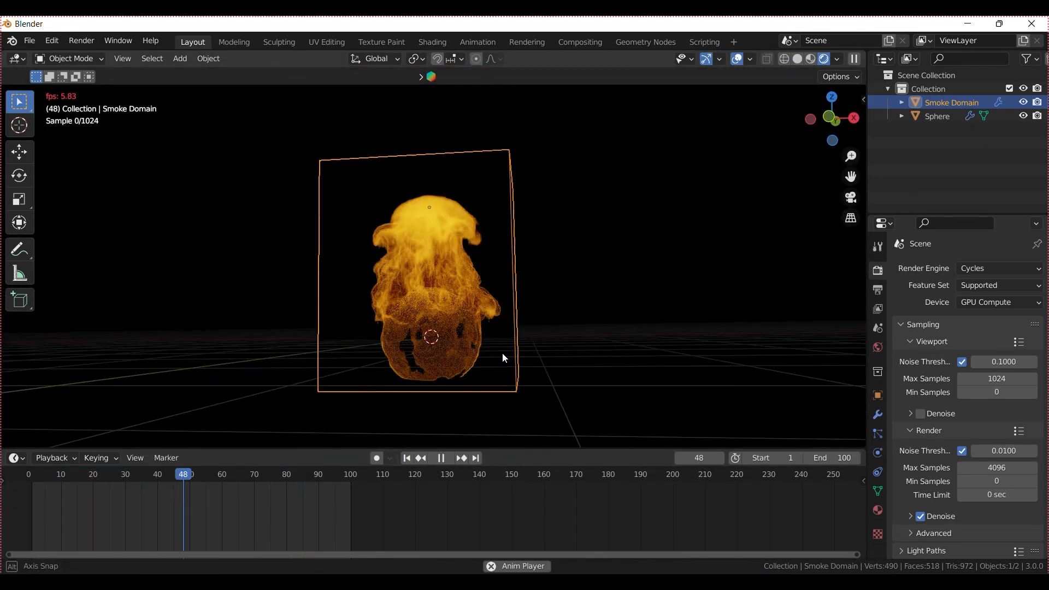